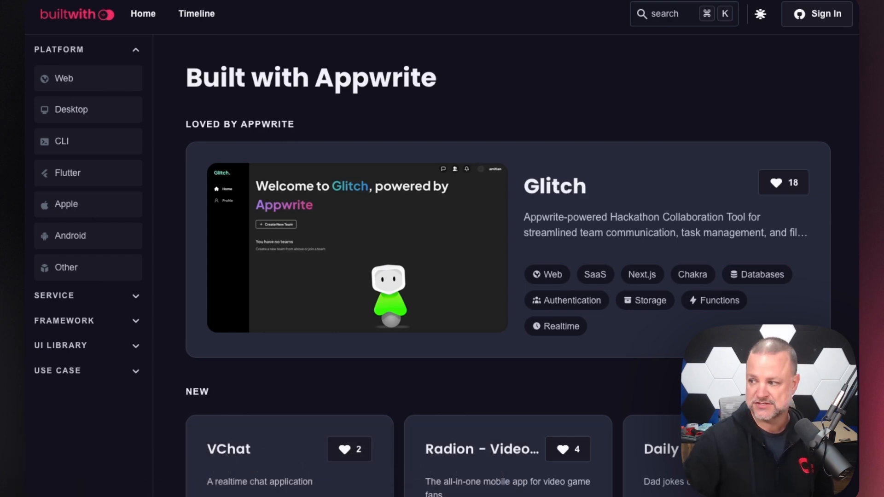
mouse_move(722, 226)
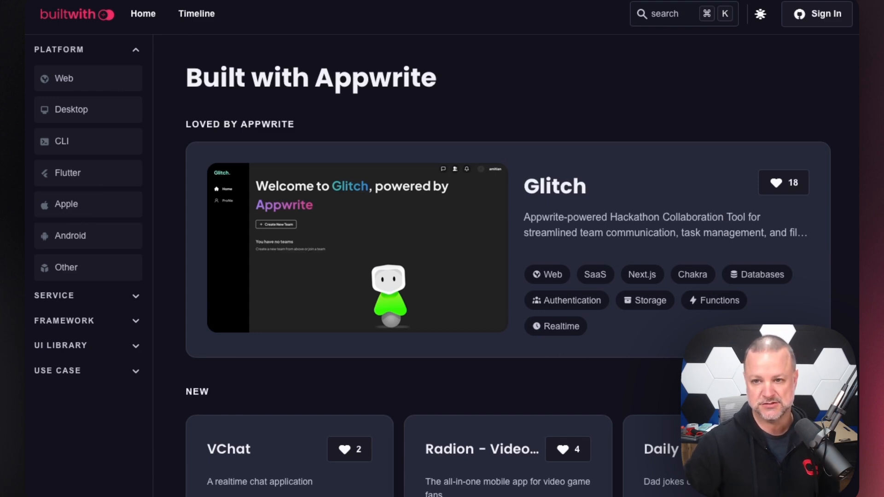
scroll(down, 3)
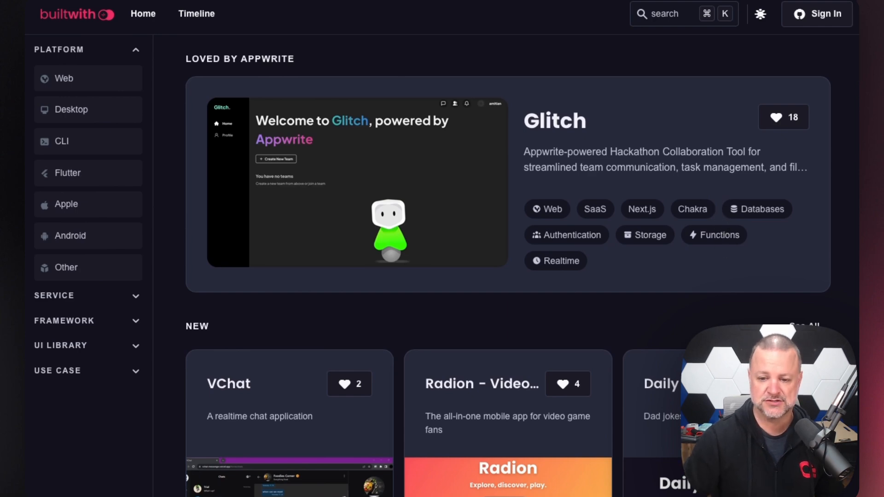
scroll(down, 3)
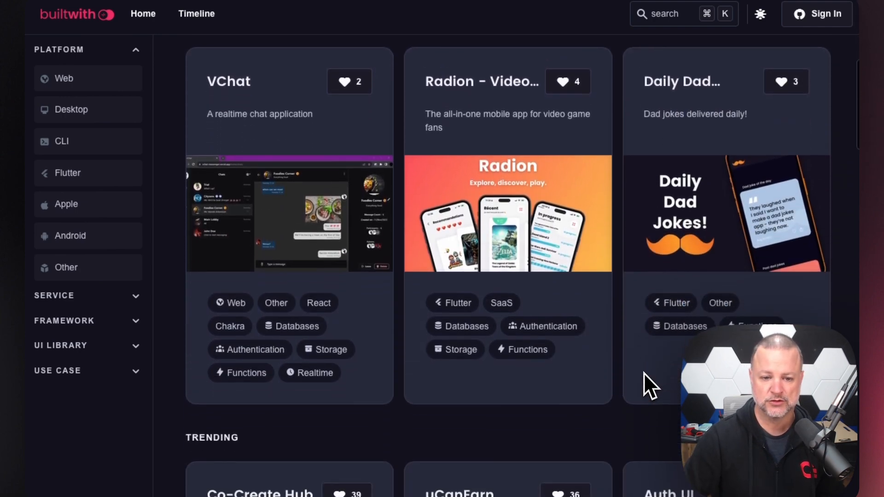
scroll(down, 3)
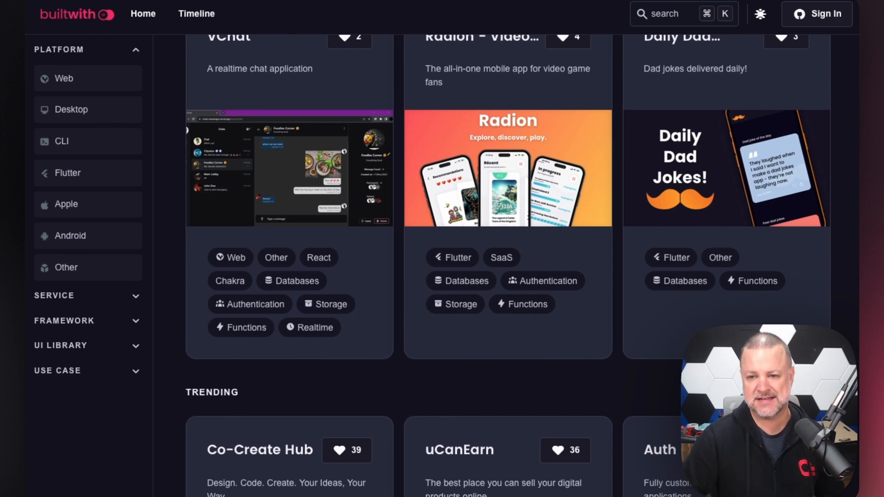
scroll(down, 3)
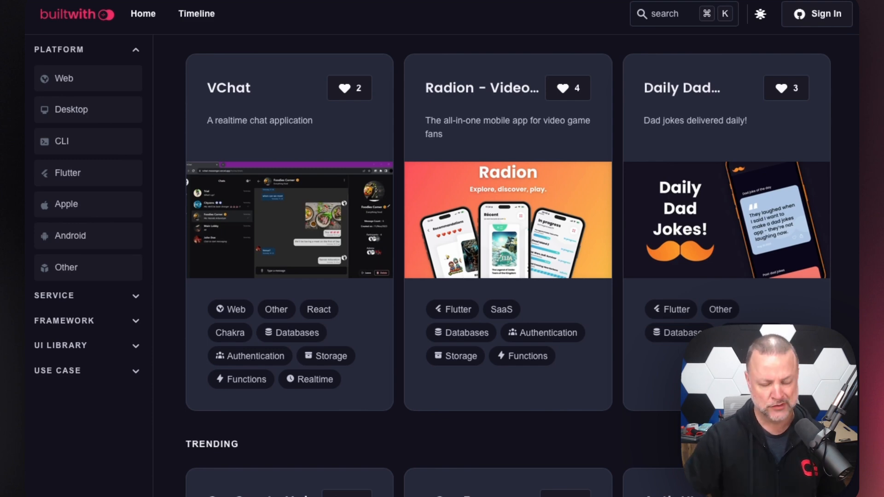
scroll(down, 3)
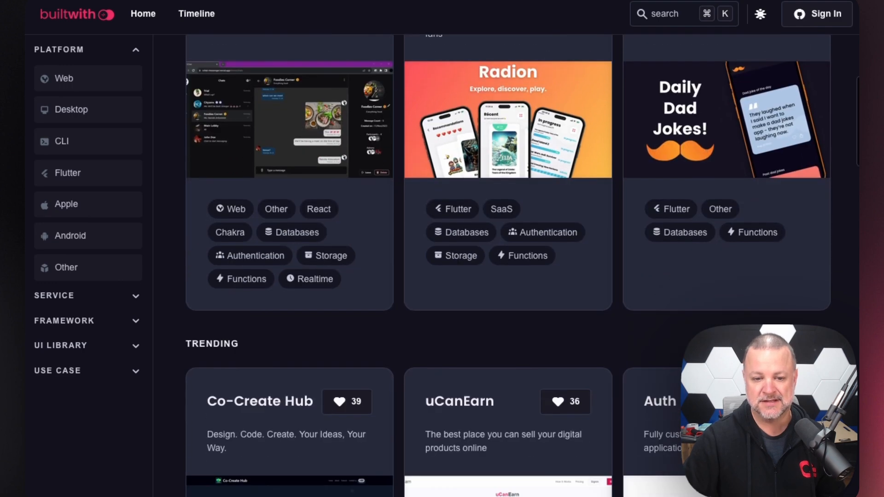
scroll(down, 3)
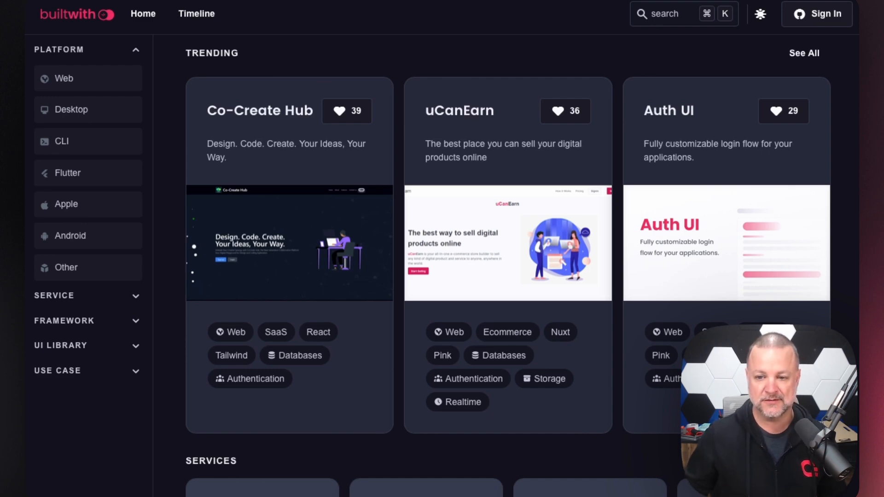
scroll(down, 3)
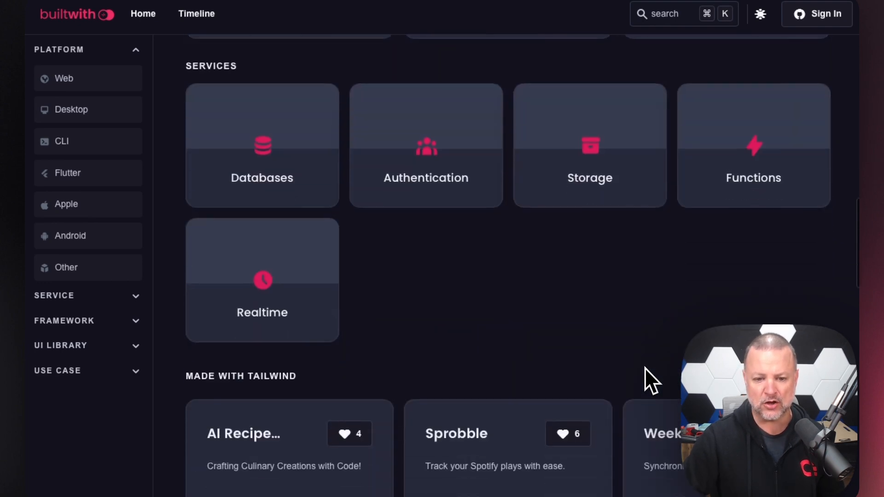
scroll(down, 3)
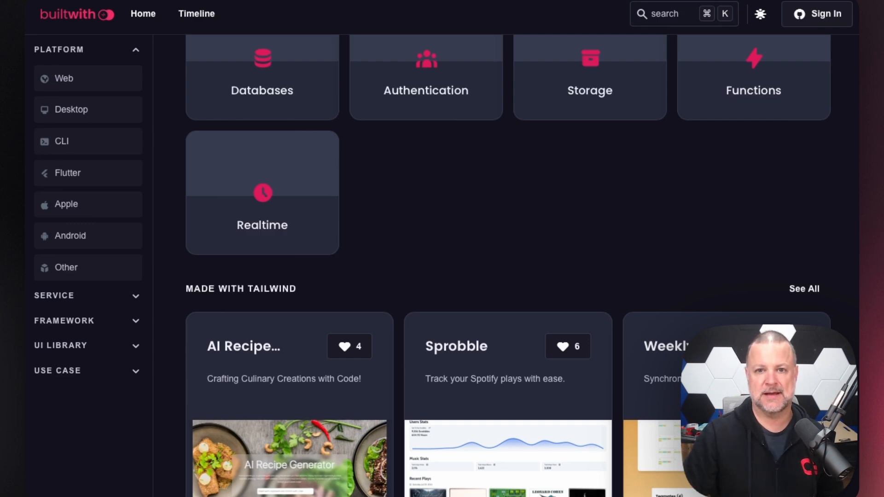
scroll(down, 3)
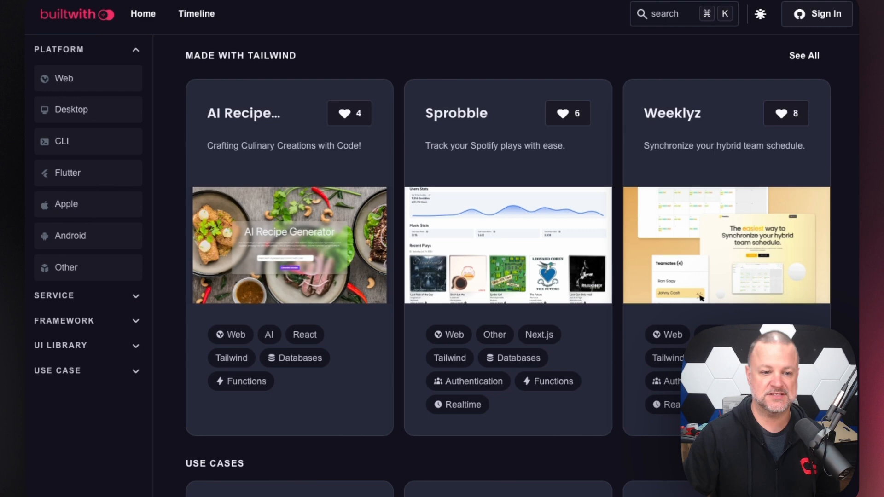
scroll(down, 3)
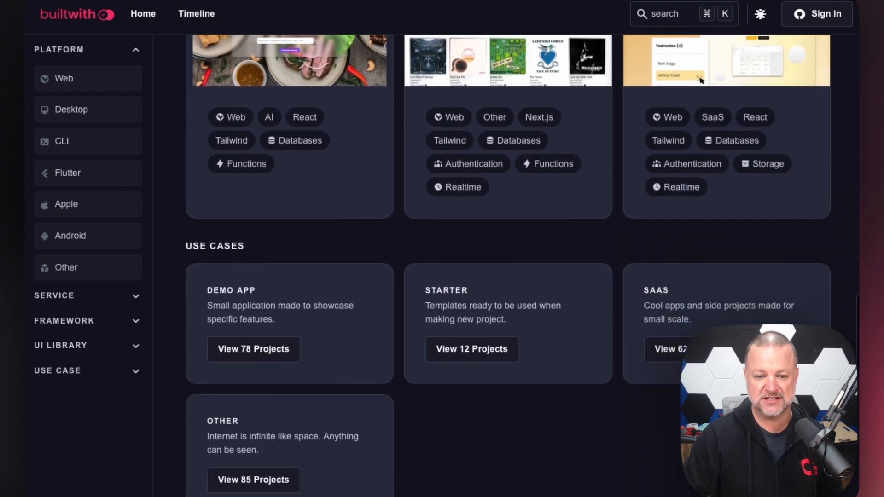
scroll(down, 3)
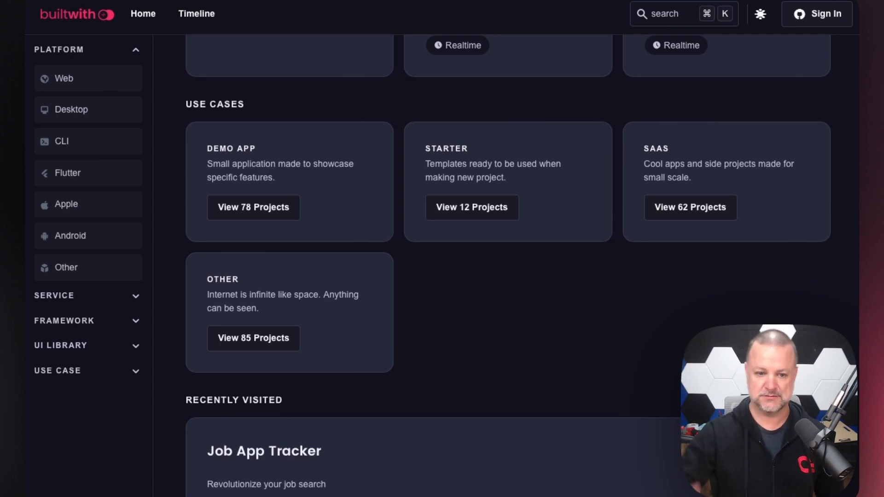
scroll(down, 3)
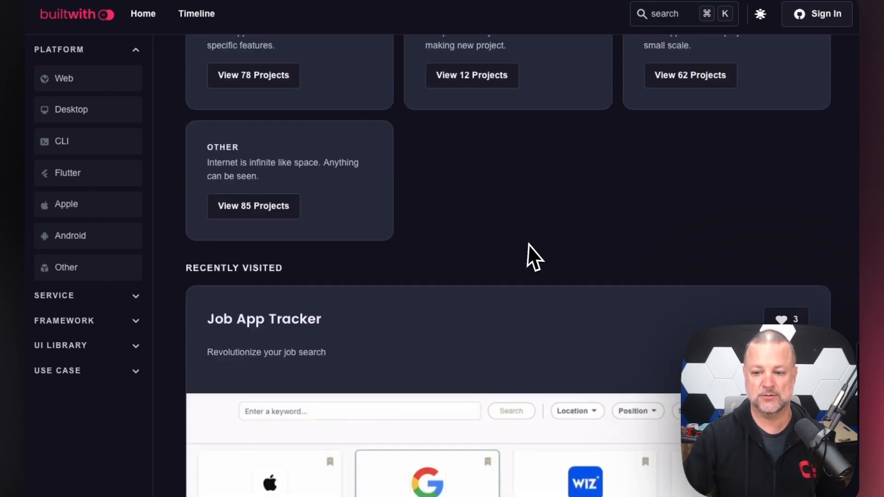
scroll(down, 3)
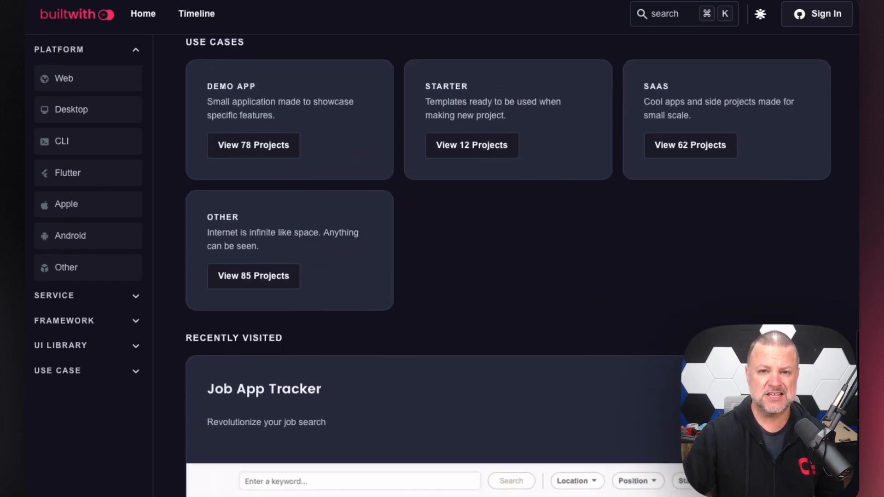
scroll(down, 3)
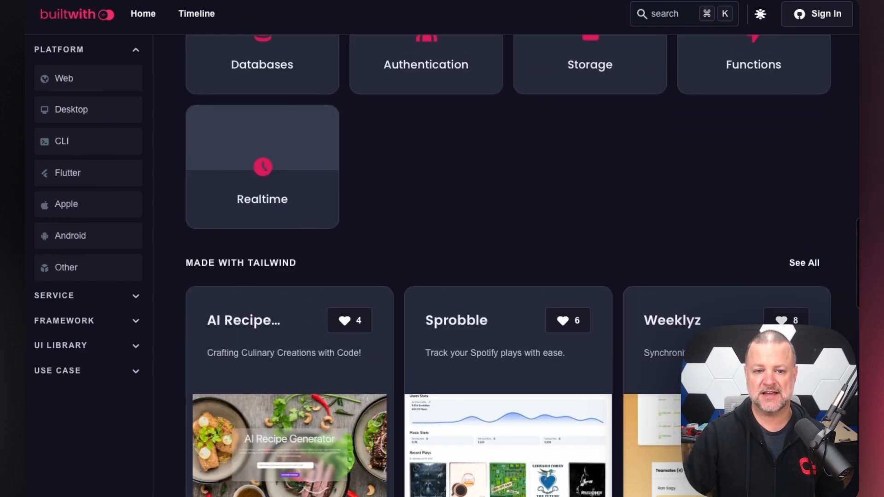